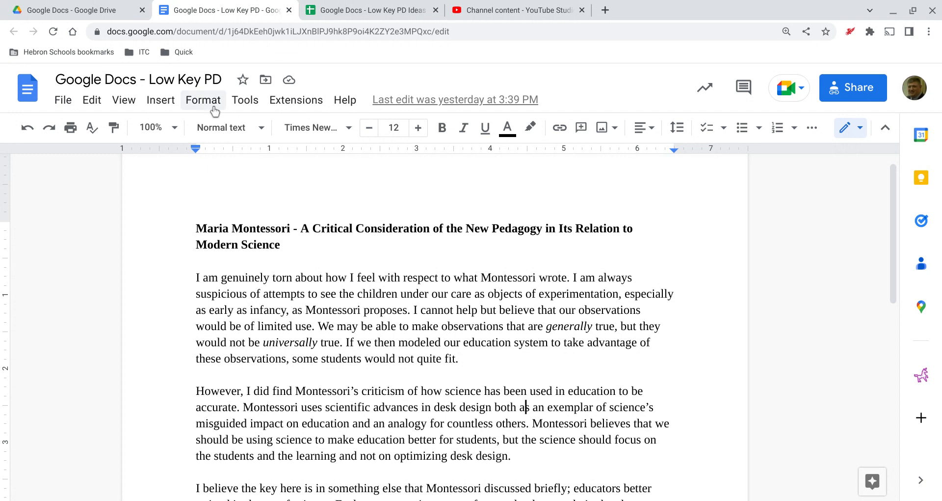
Select 'I feel with respect to what Montessori wrote' and make it bold via Format > Text.
click(203, 100)
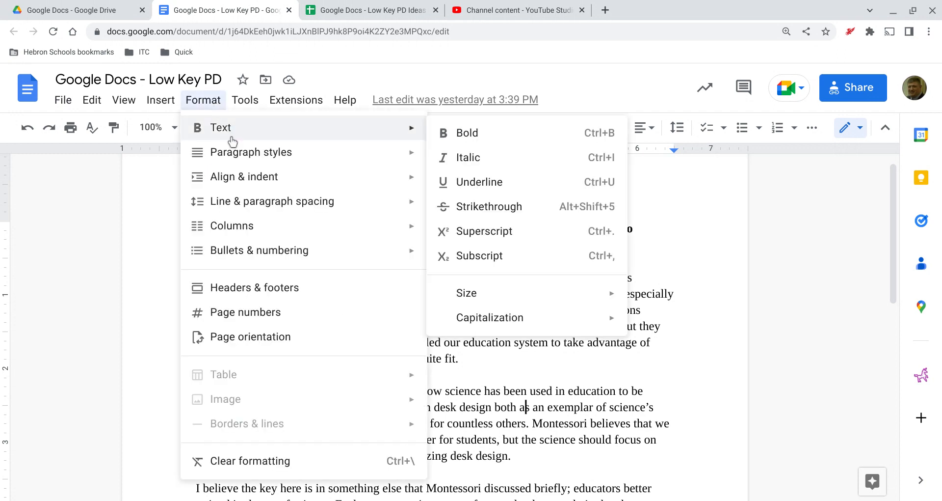
mouse_move(373, 143)
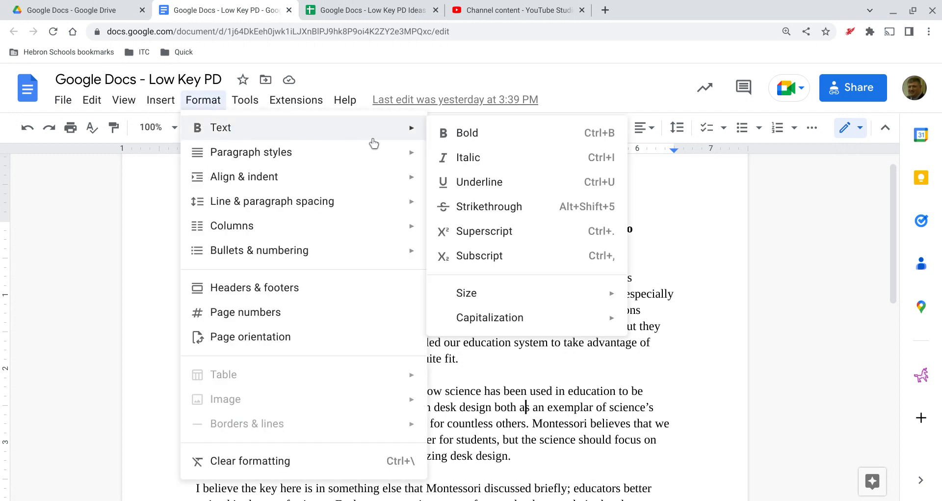
mouse_move(491, 157)
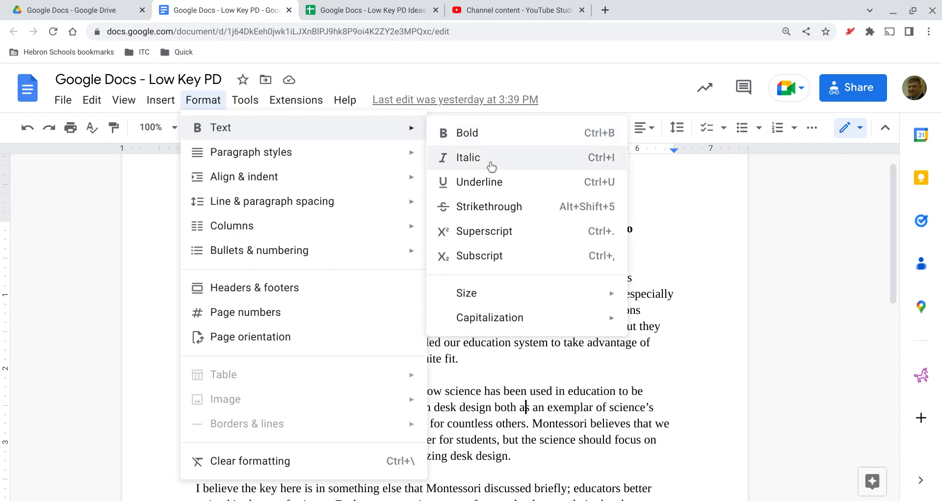
mouse_move(475, 182)
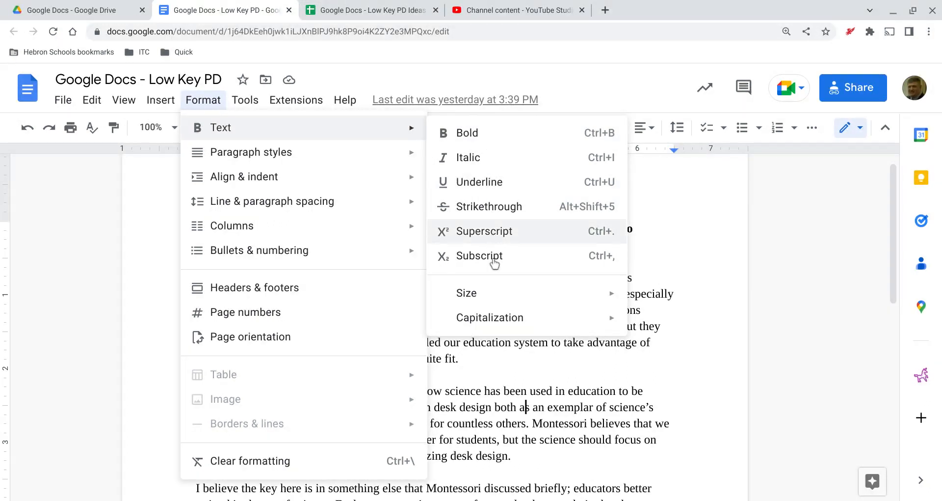
mouse_move(467, 292)
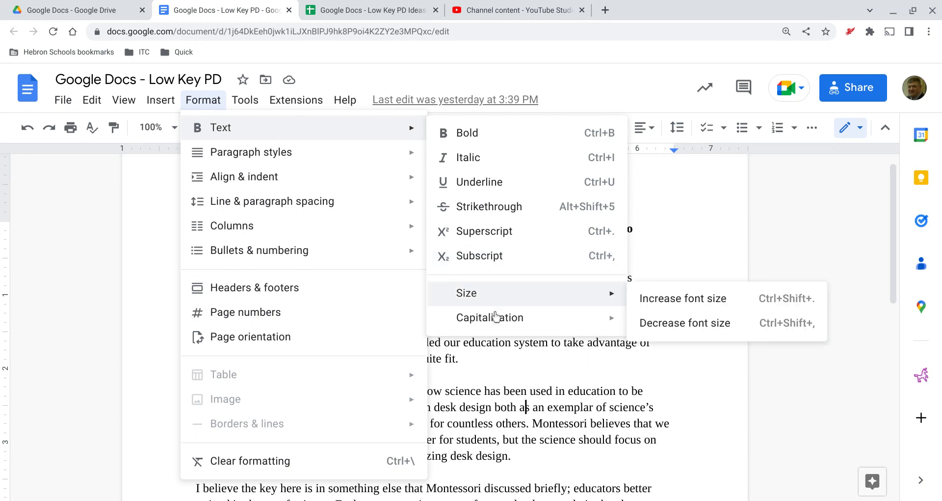
mouse_move(490, 317)
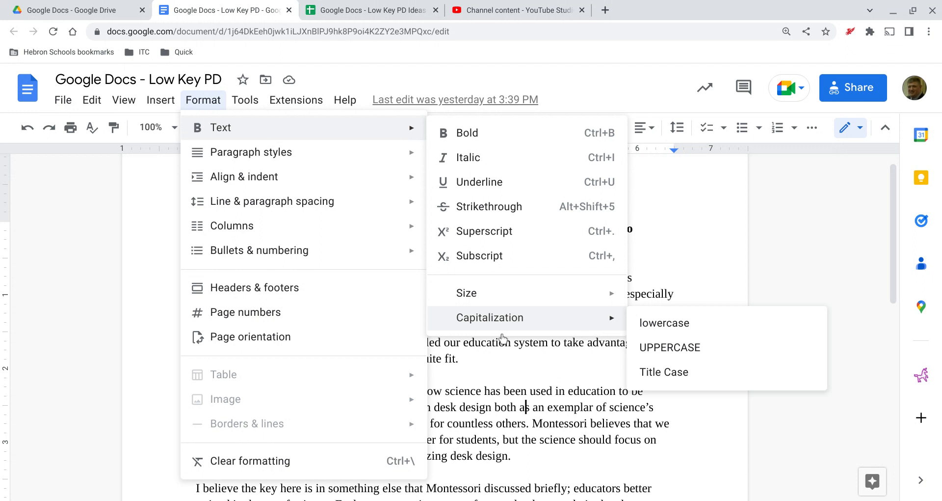
mouse_move(467, 292)
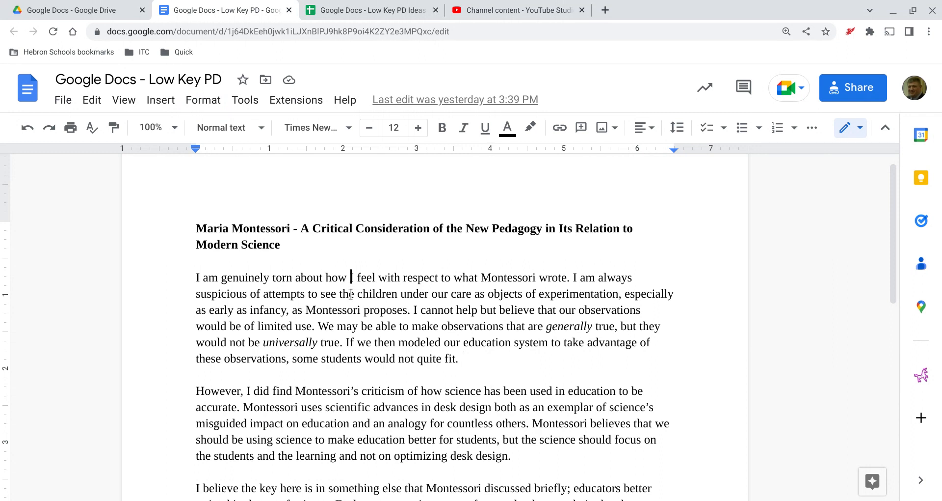
drag(350, 277, 560, 277)
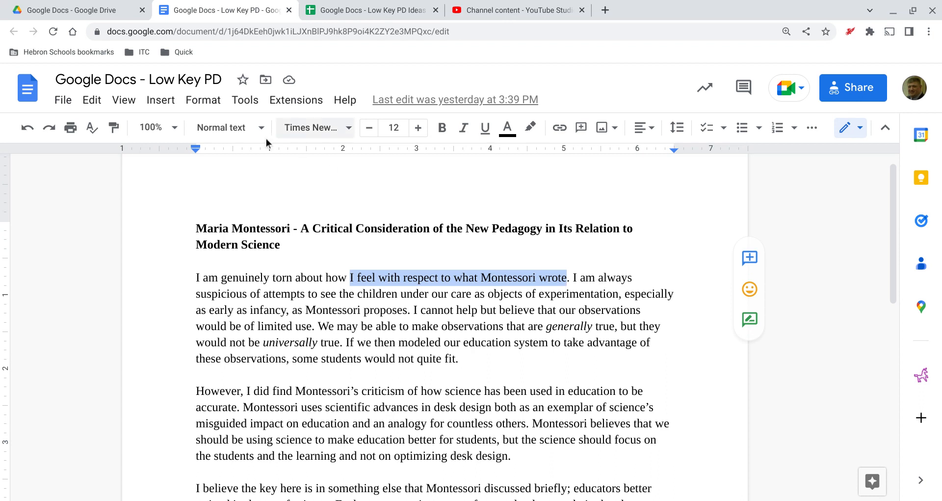
click(204, 100)
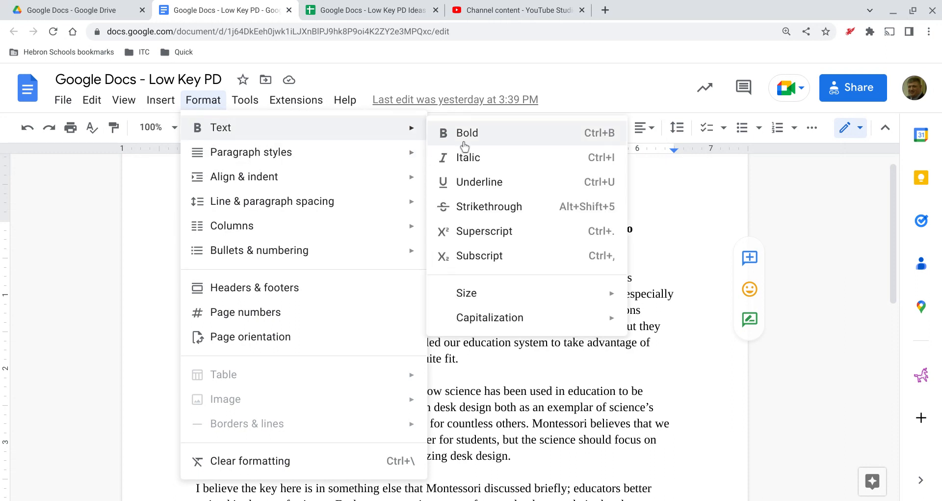
click(465, 132)
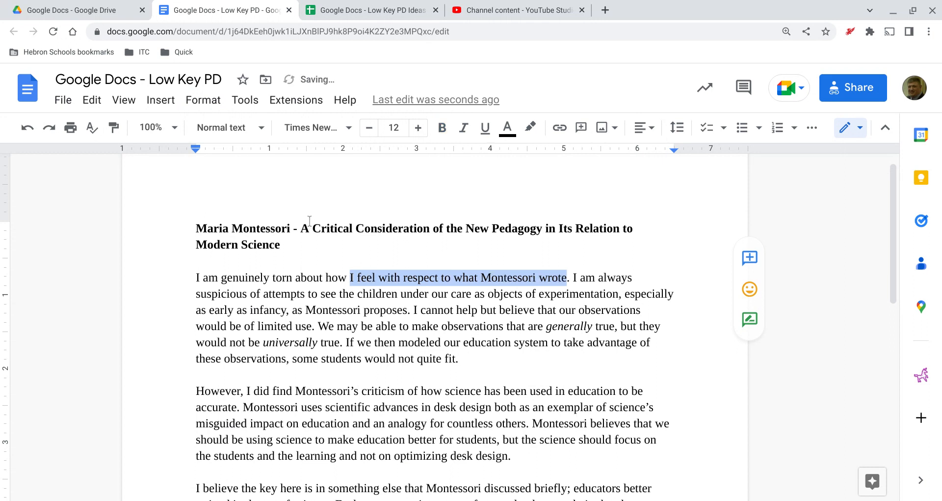
Italicise the selected phrase via Format > Text > Italic.
click(203, 100)
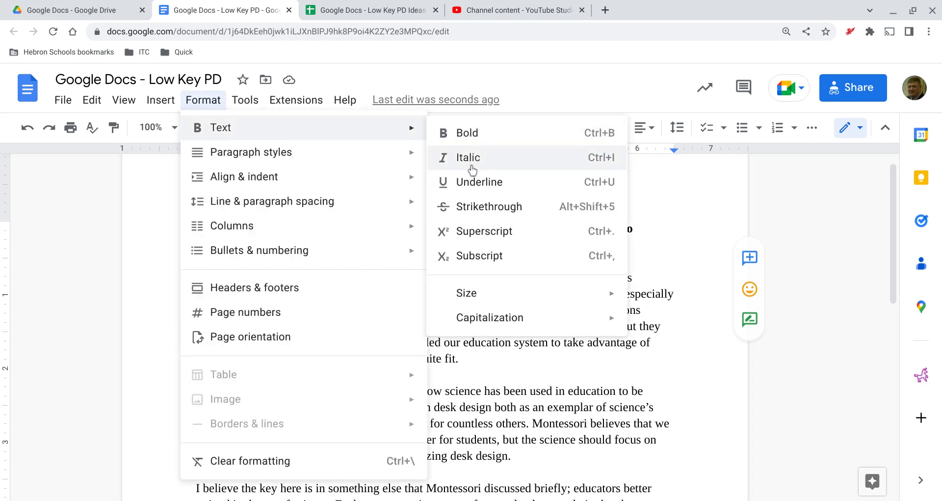
click(468, 157)
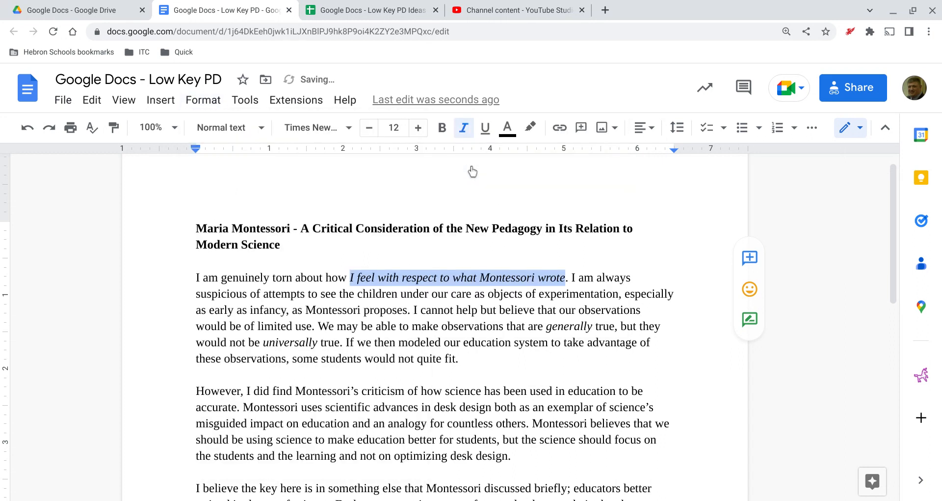
click(463, 128)
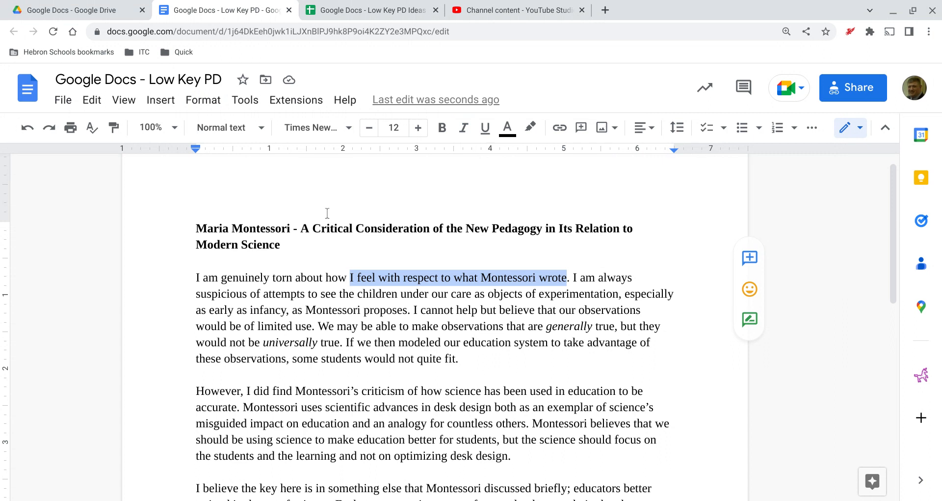
mouse_move(261, 137)
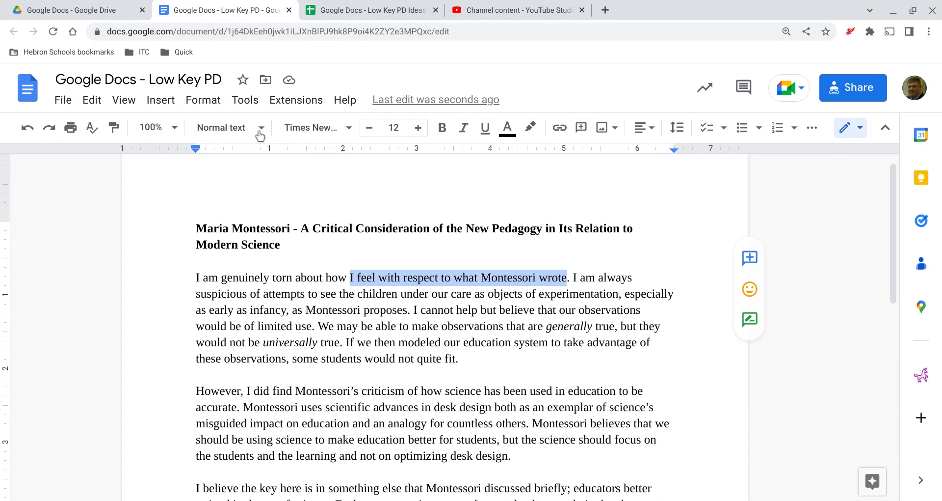
Show the Format > Text style options for the selected phrase again.
click(203, 100)
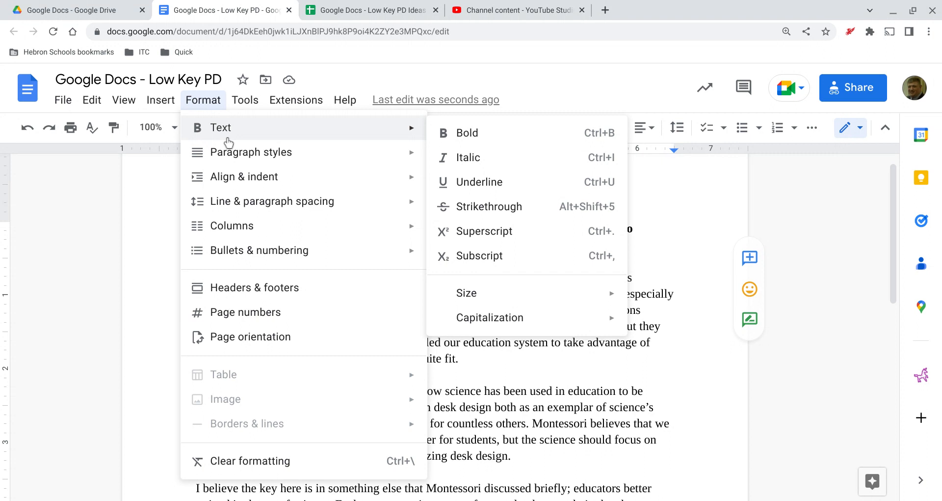
mouse_move(230, 143)
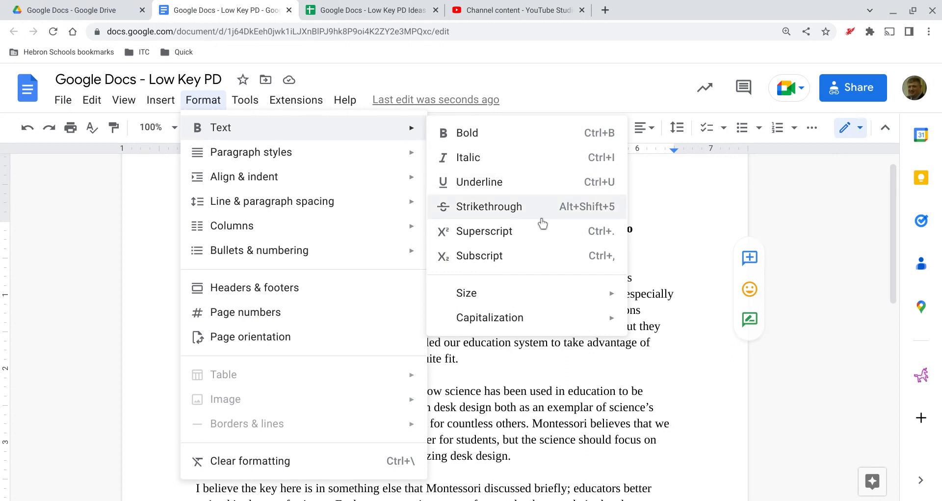
mouse_move(550, 255)
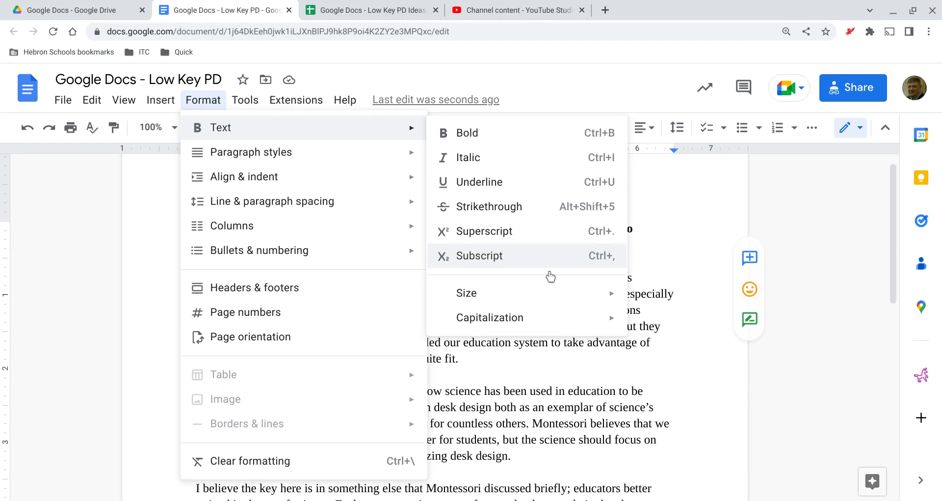